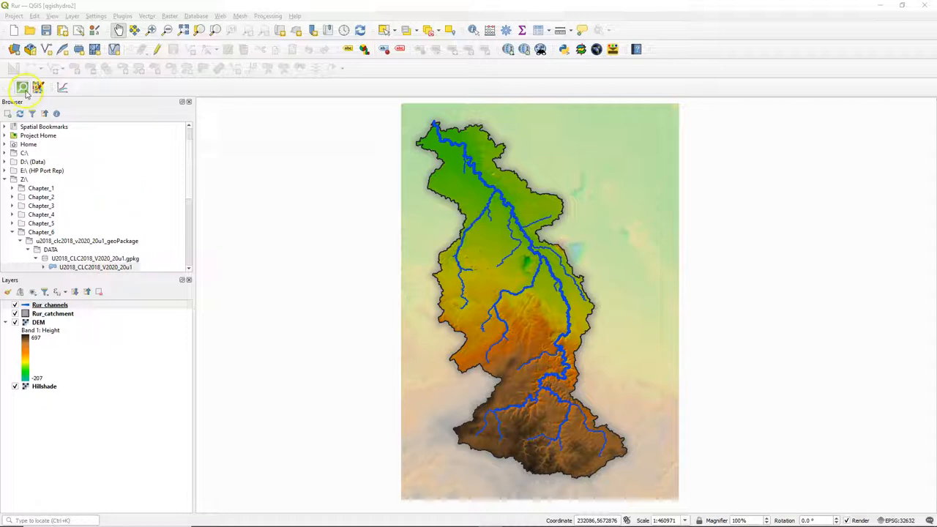
Step: Run a QuickOSM query for key place (city, town) over the DEM extent, downloading points only
click(23, 88)
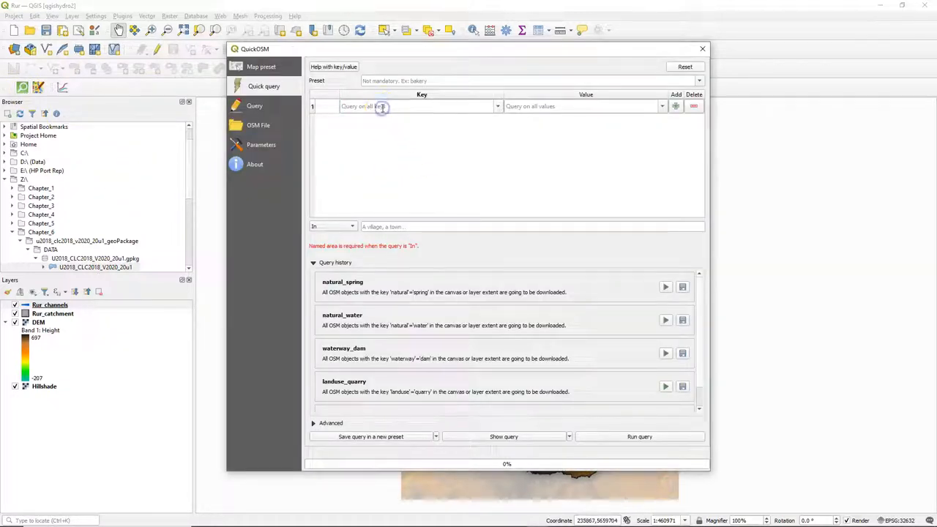
text(place)
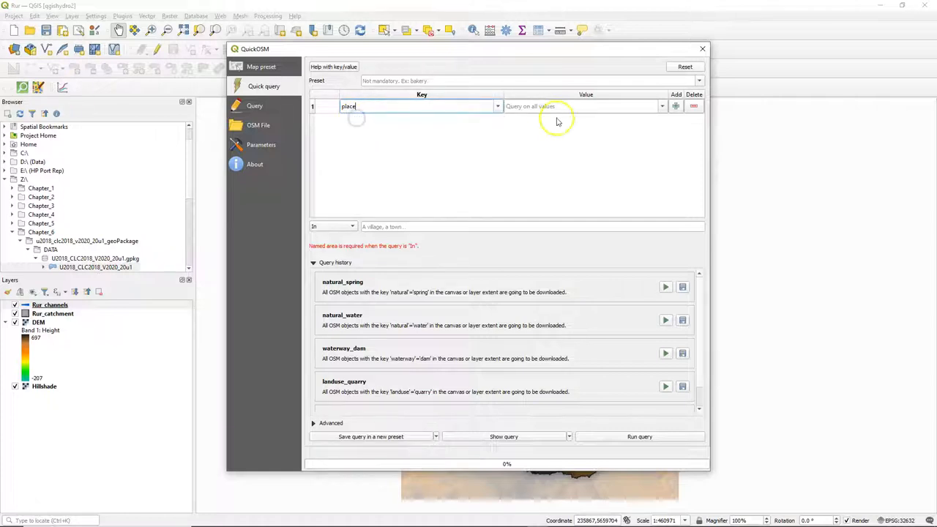
text(city)
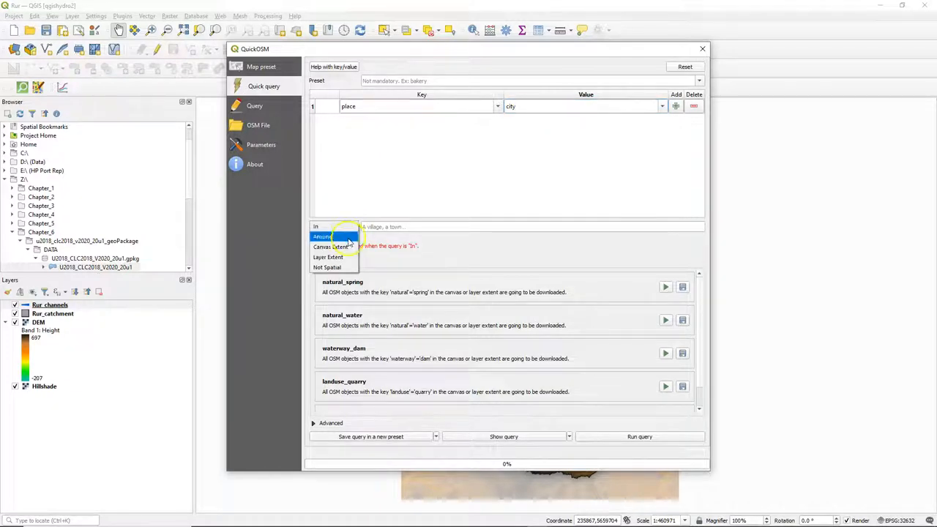
click(328, 258)
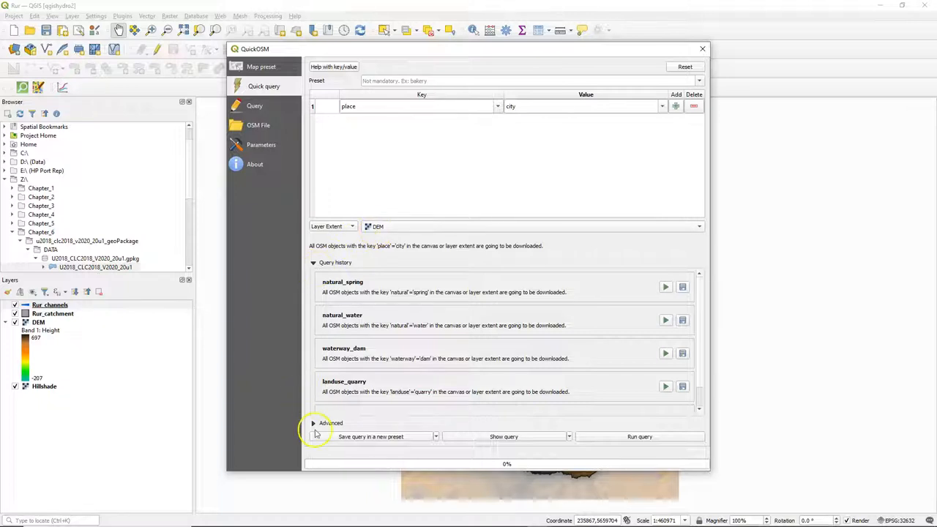
click(331, 423)
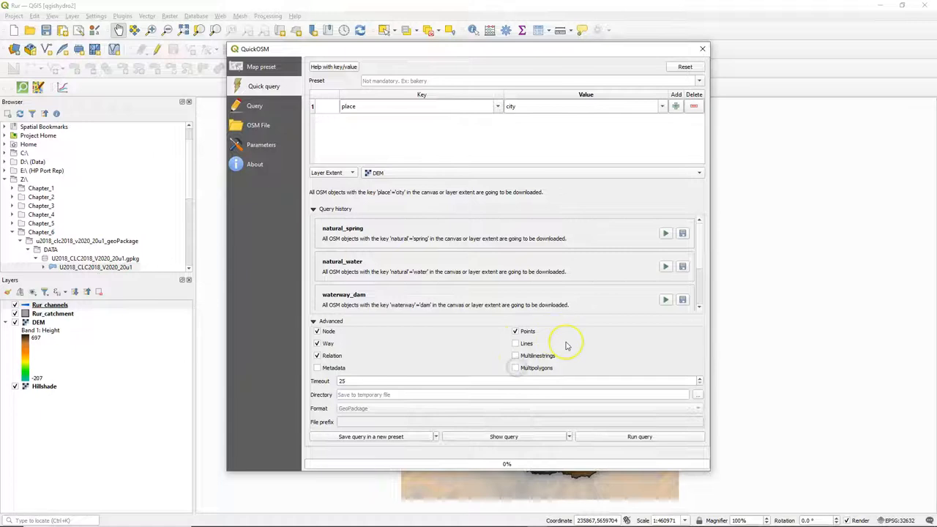
click(638, 436)
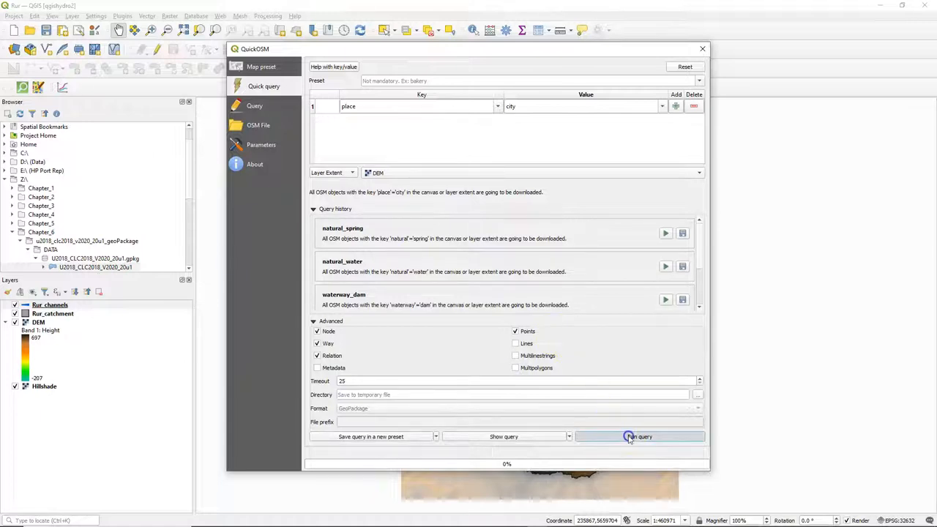
click(638, 436)
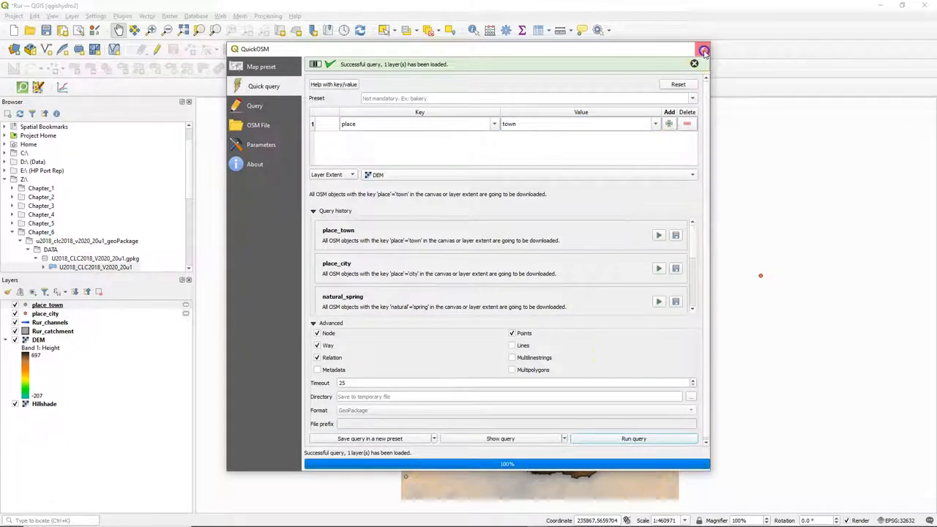
Step: Export place_town to Rur_data.gpkg as layer Towns in the project UTM zone 32N CRS
click(702, 49)
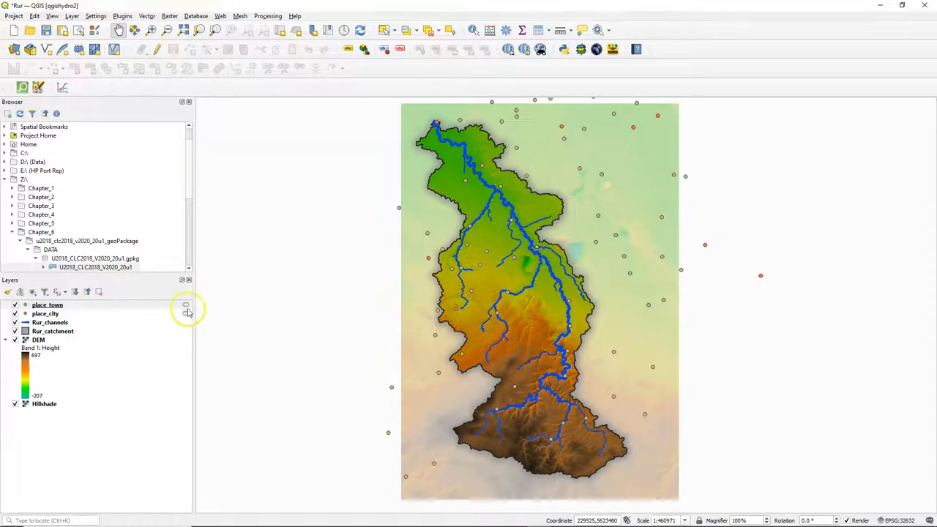
right_click(47, 304)
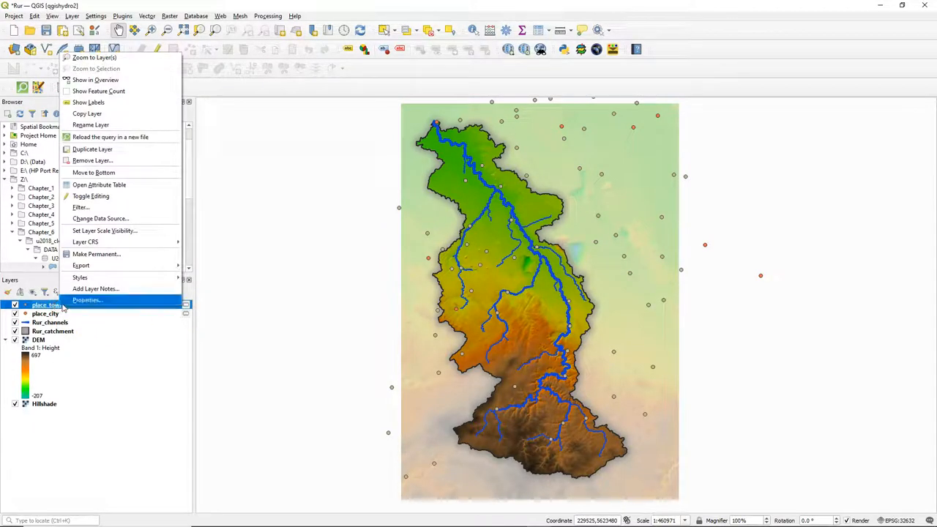
mouse_move(80, 265)
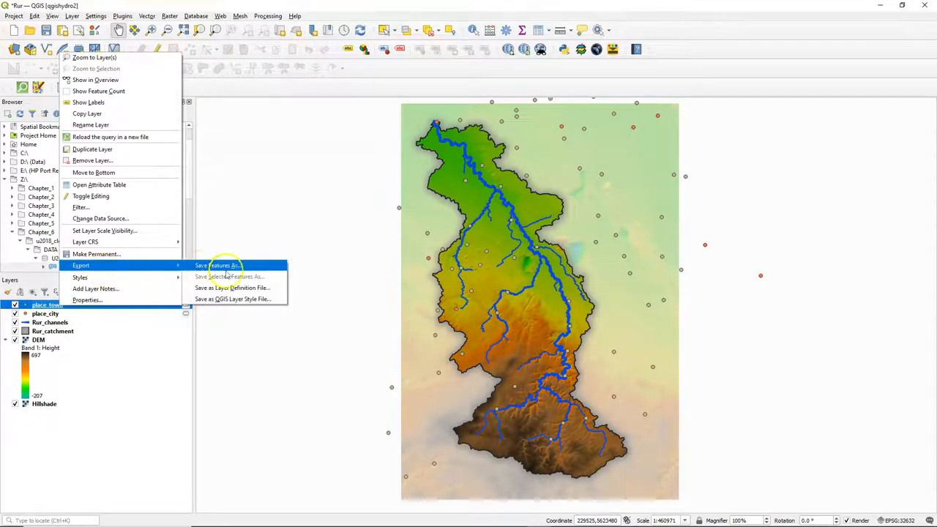
click(216, 265)
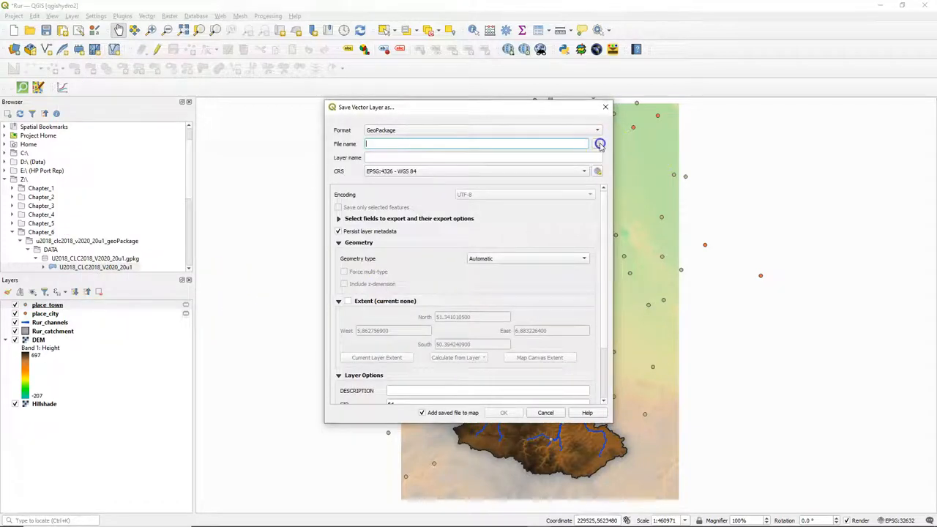
click(598, 143)
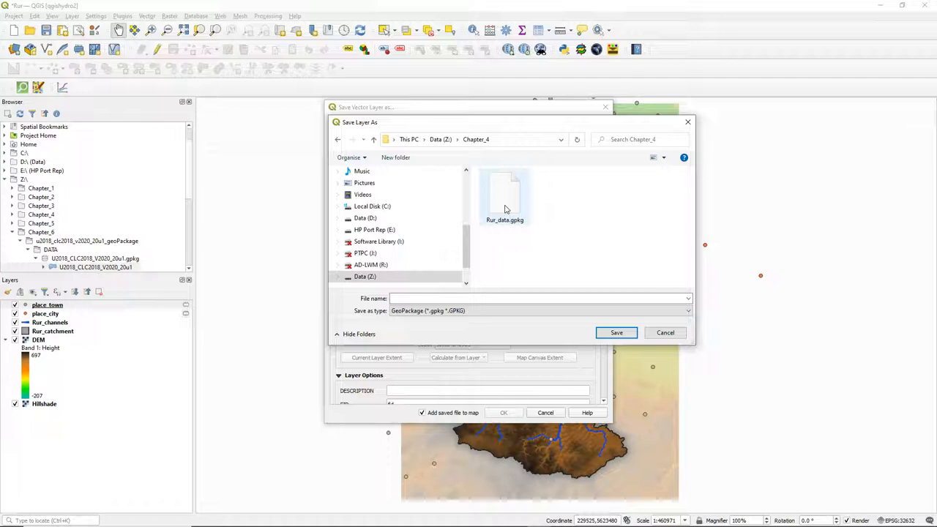
click(616, 332)
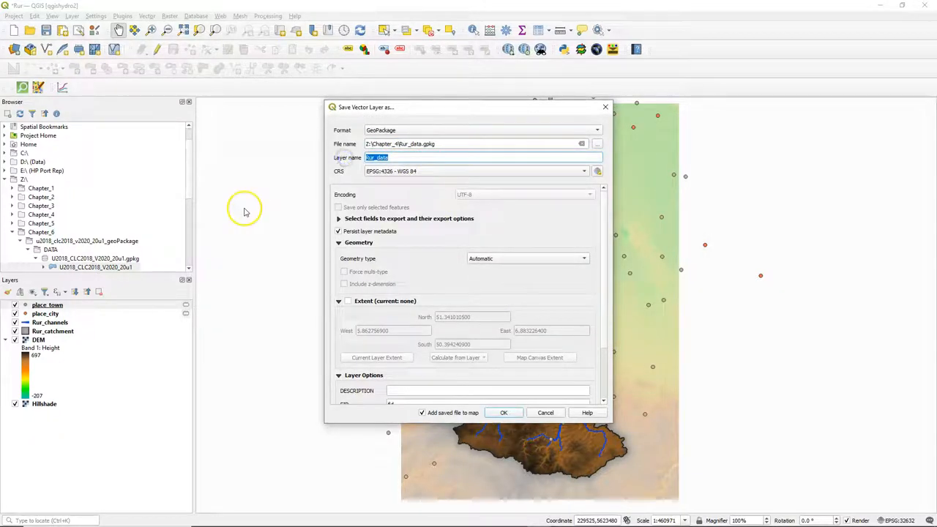
mouse_move(269, 209)
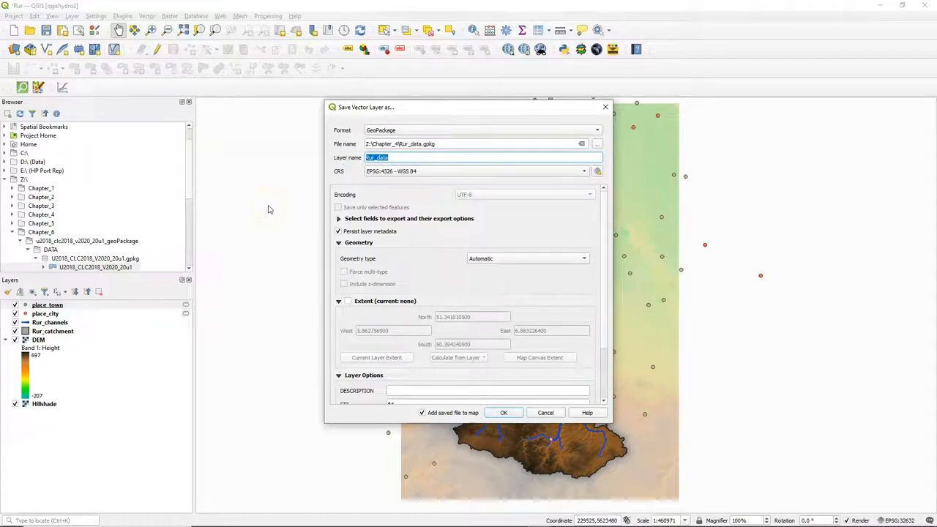
text(Towns)
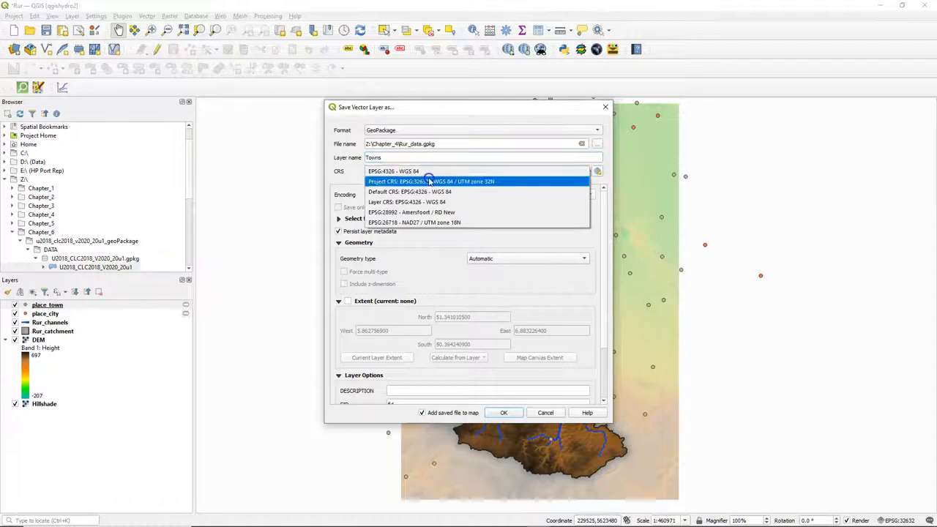
click(431, 182)
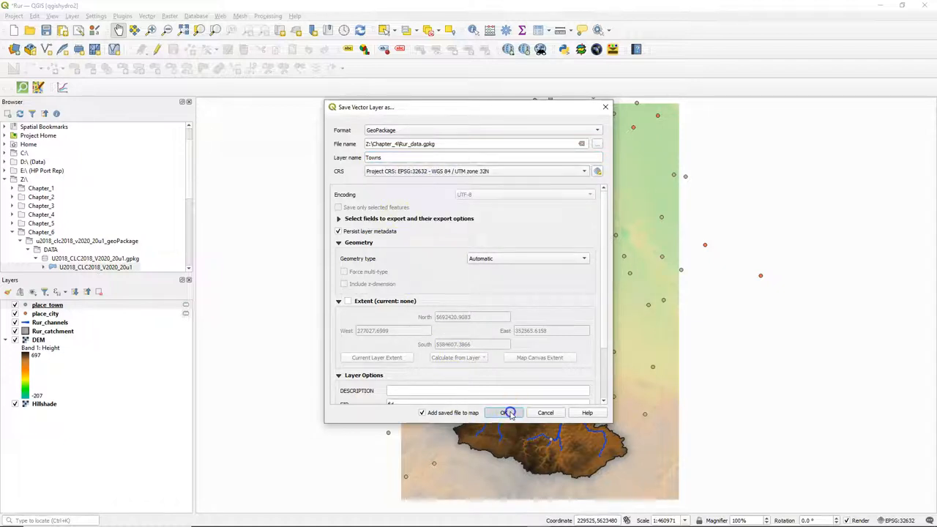
click(510, 413)
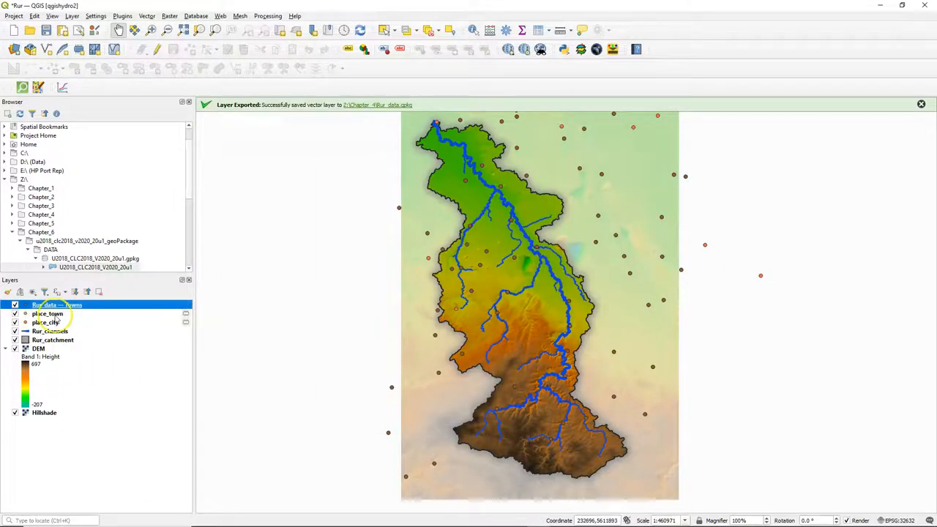
right_click(56, 305)
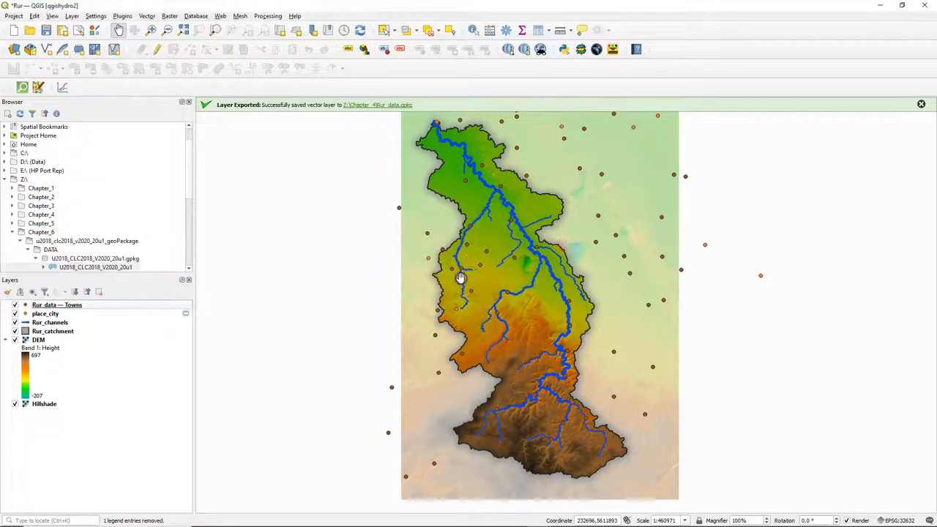
Step: Export place_city to Rur_data.gpkg as layer Cities in the project CRS
right_click(46, 313)
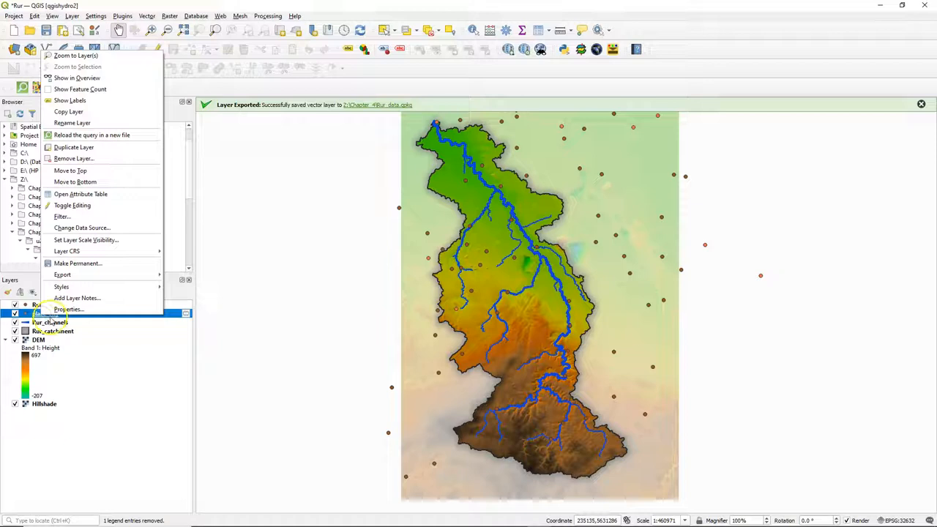
click(62, 275)
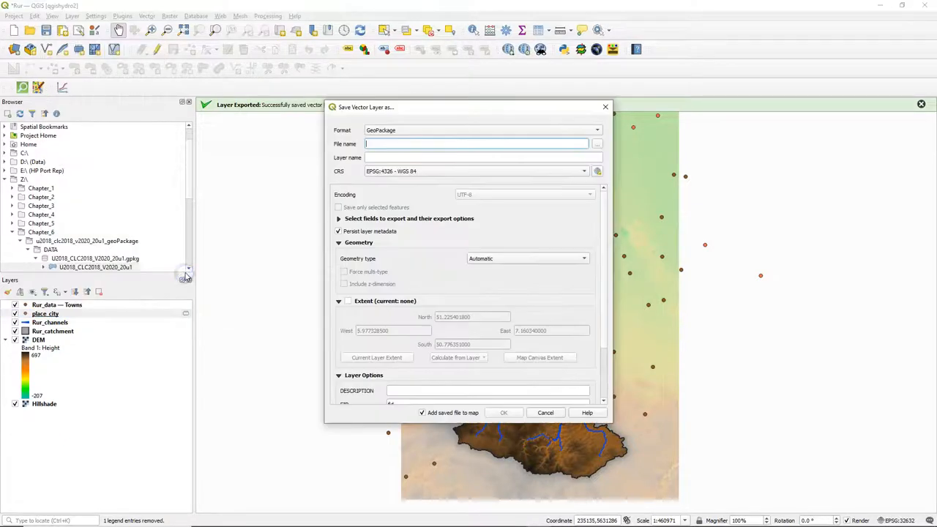
click(597, 144)
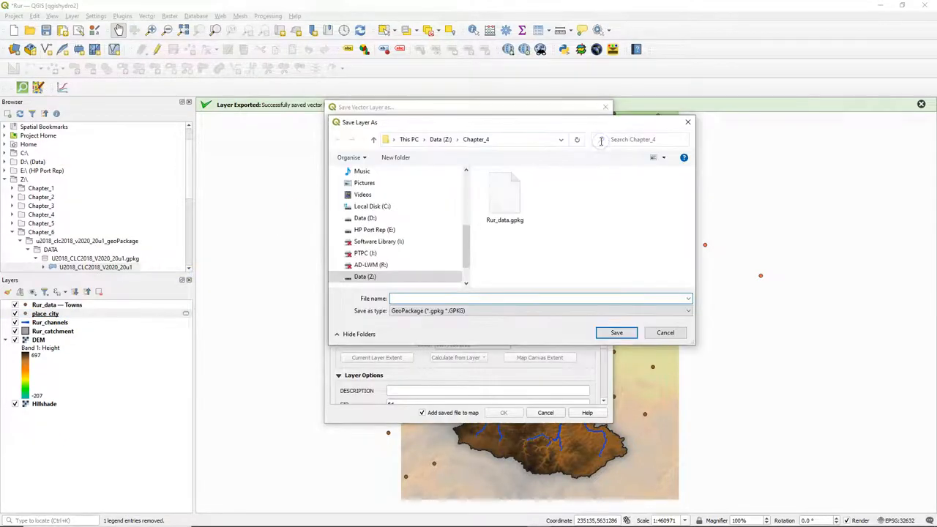
click(617, 333)
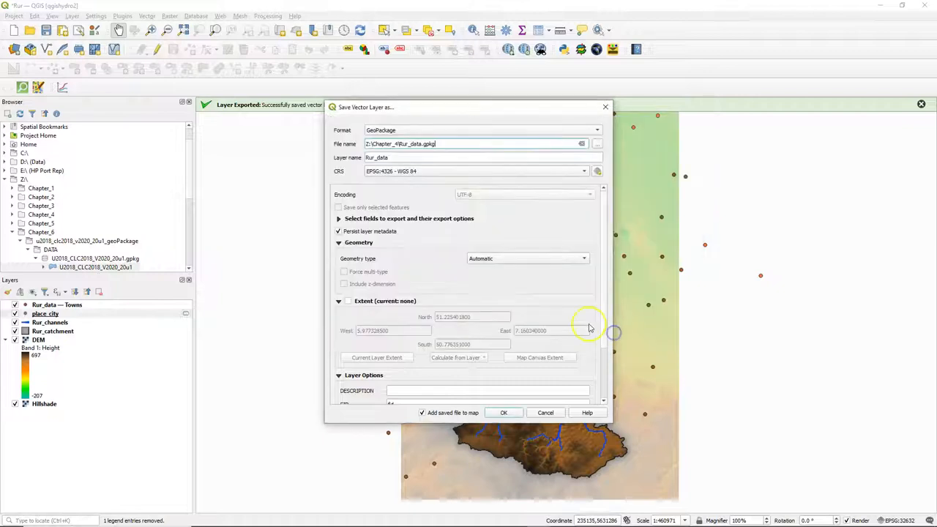
text(City)
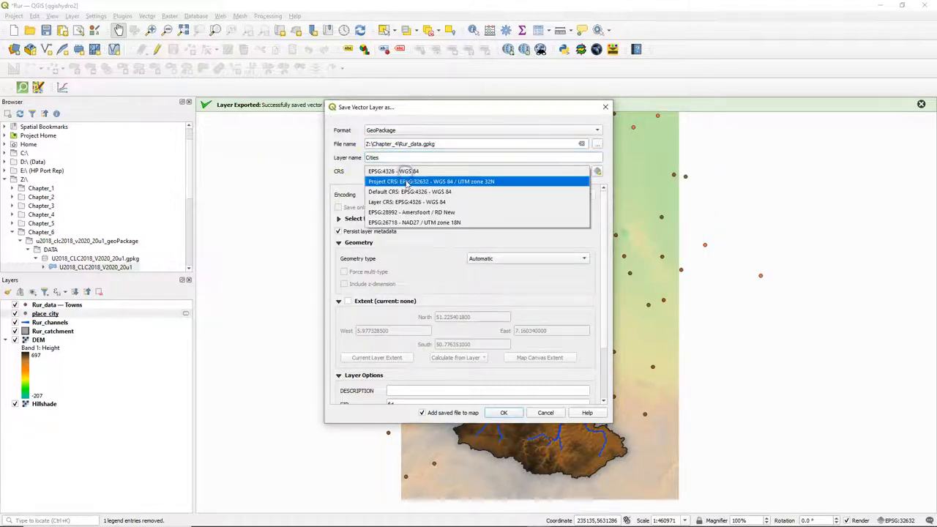
click(504, 413)
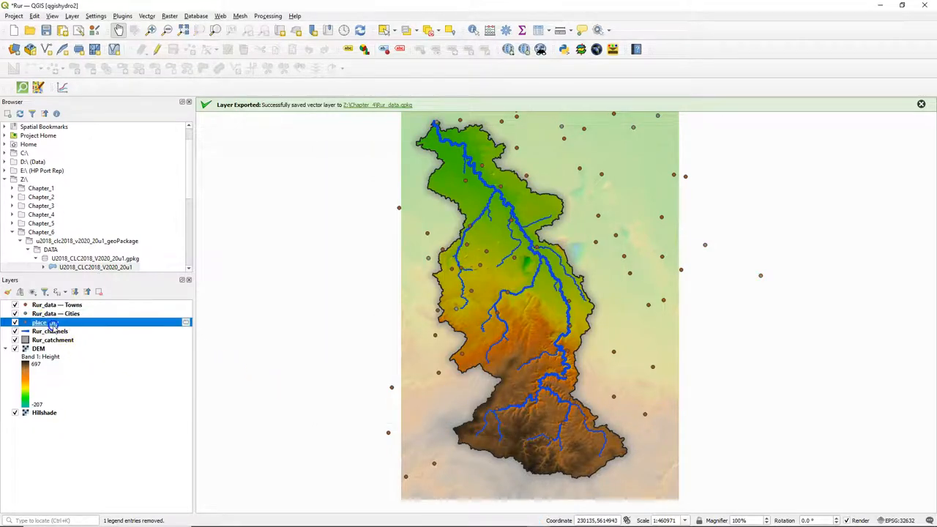
Step: Remove the temporary place_city layer from the project
right_click(41, 324)
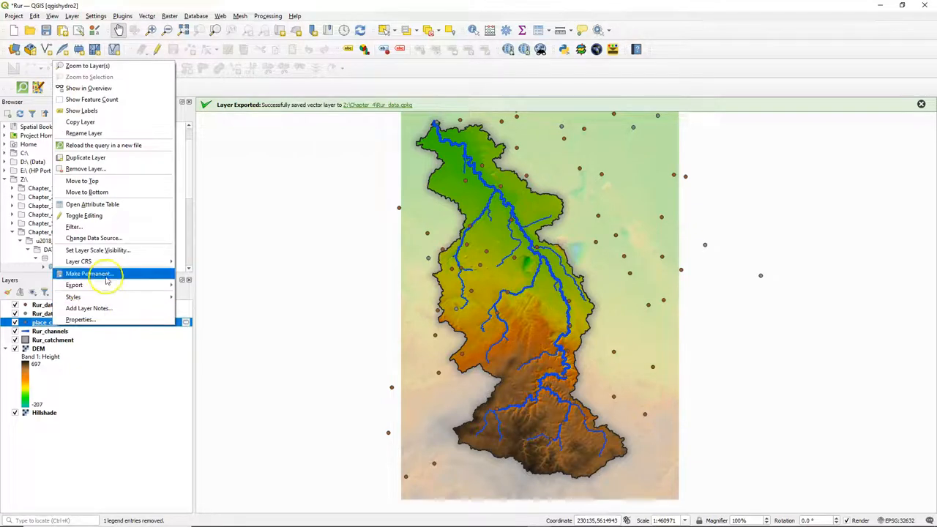
click(85, 169)
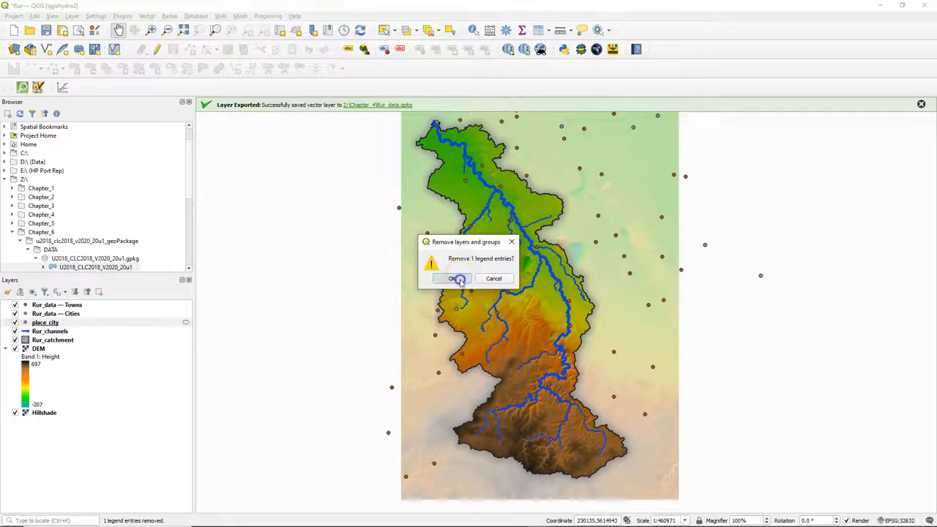
click(452, 278)
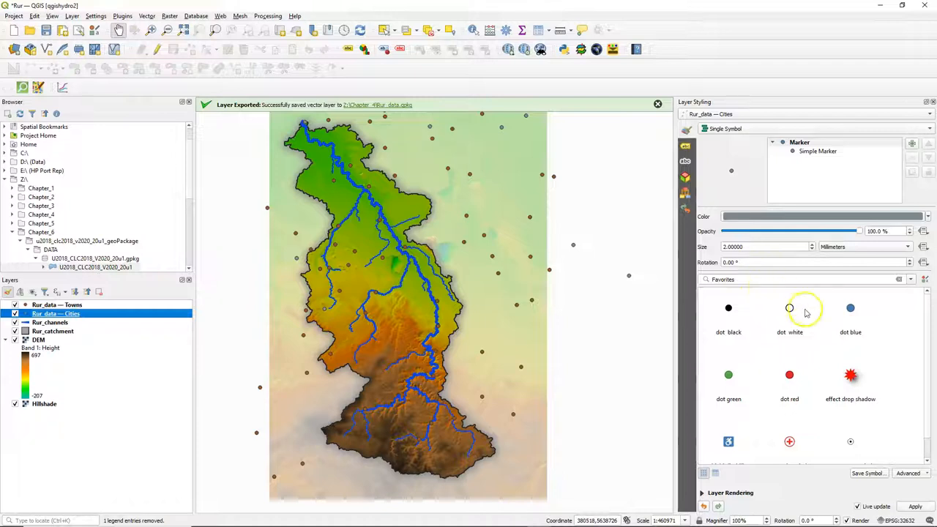
Step: Apply a topo settlement symbol from Favourites to the Cities points
scroll(down, 3)
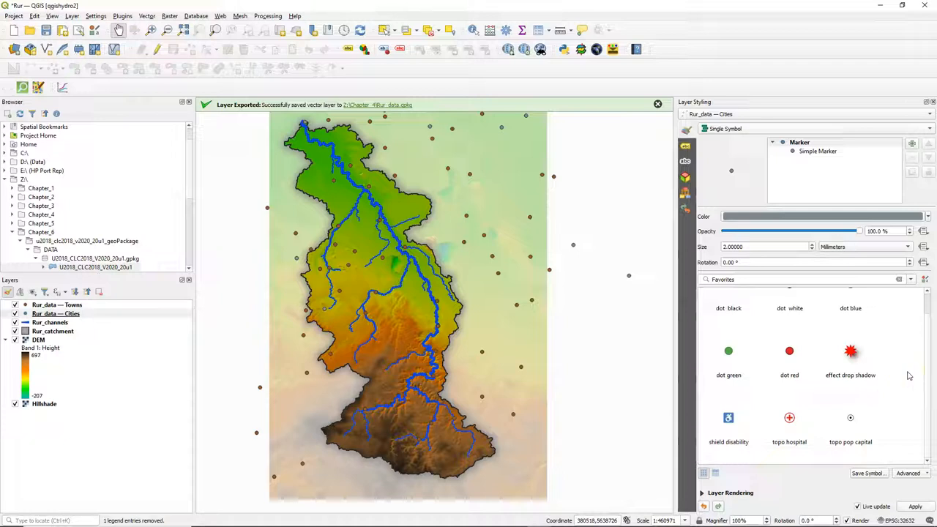
click(849, 419)
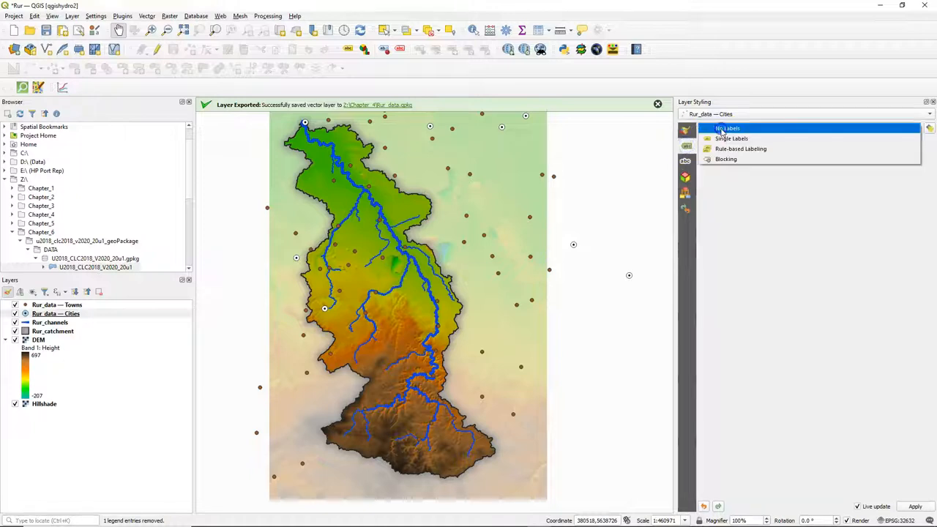
Step: Label cities with Single Labels from the 'name' field and dismiss the export message
click(731, 138)
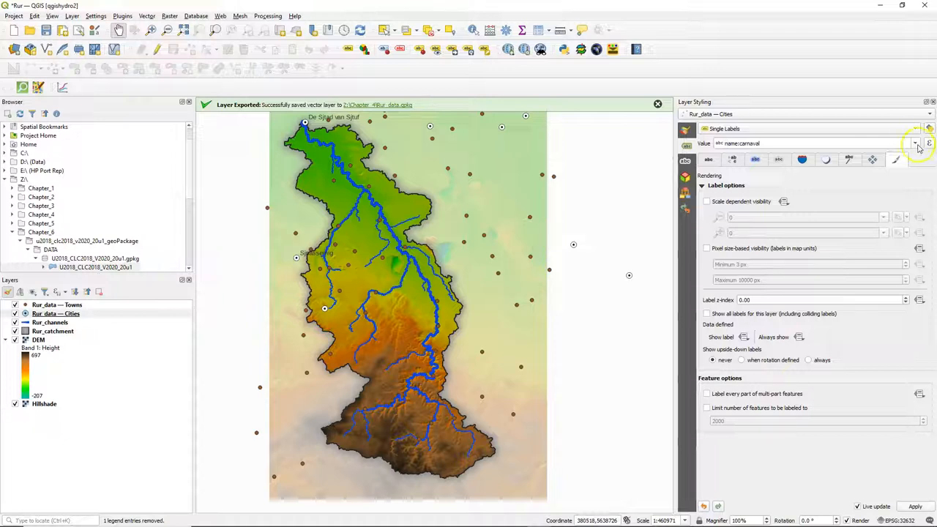
click(914, 143)
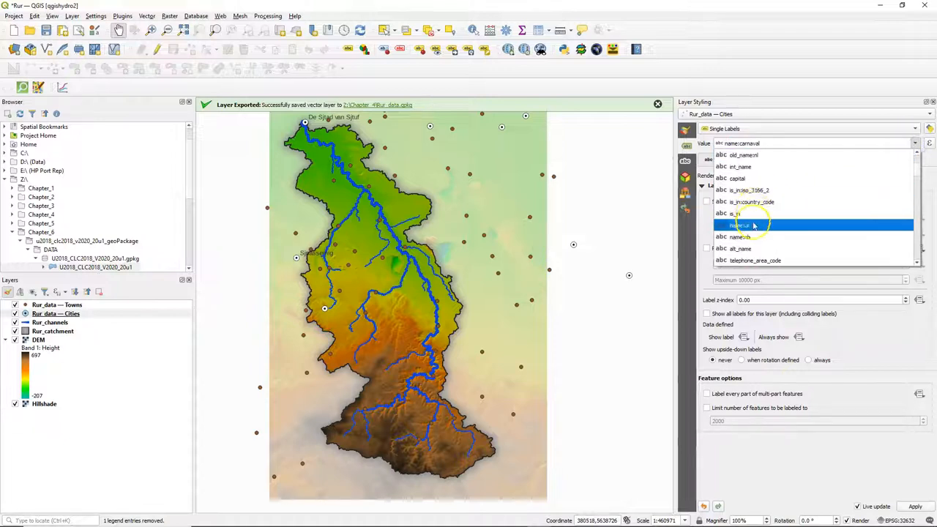
click(739, 226)
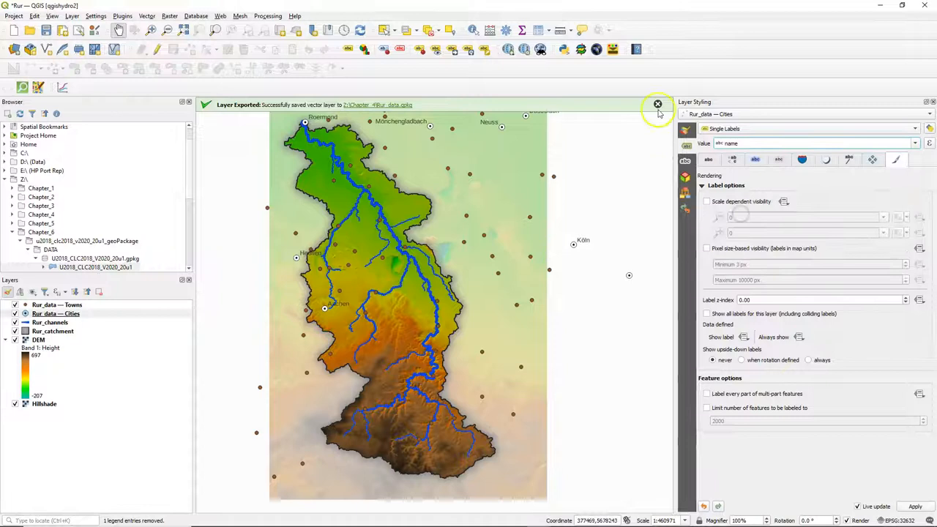
click(658, 104)
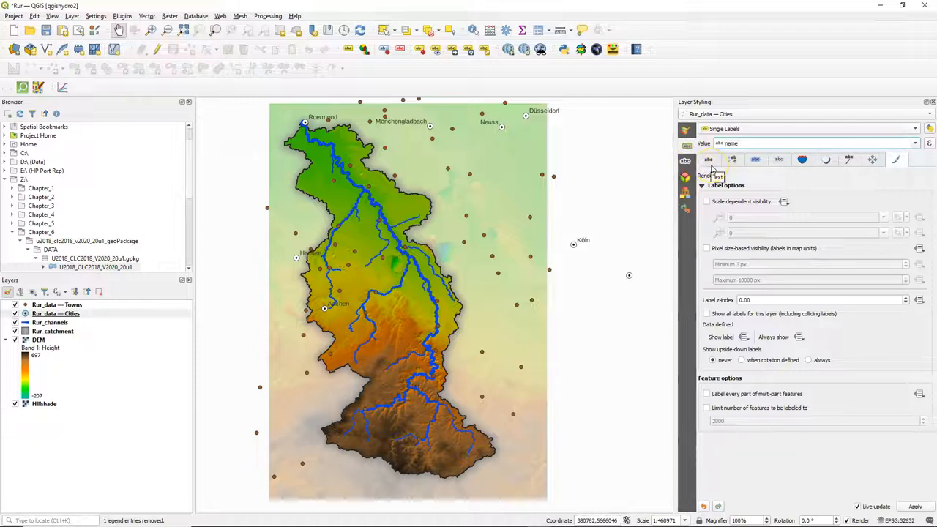
click(709, 159)
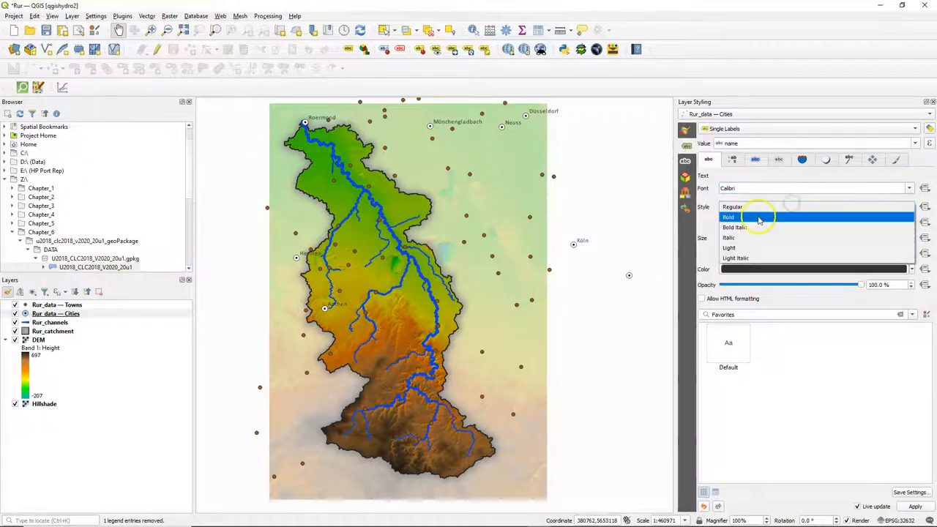
Step: Set the city label font to Calibri with Bold style
click(729, 216)
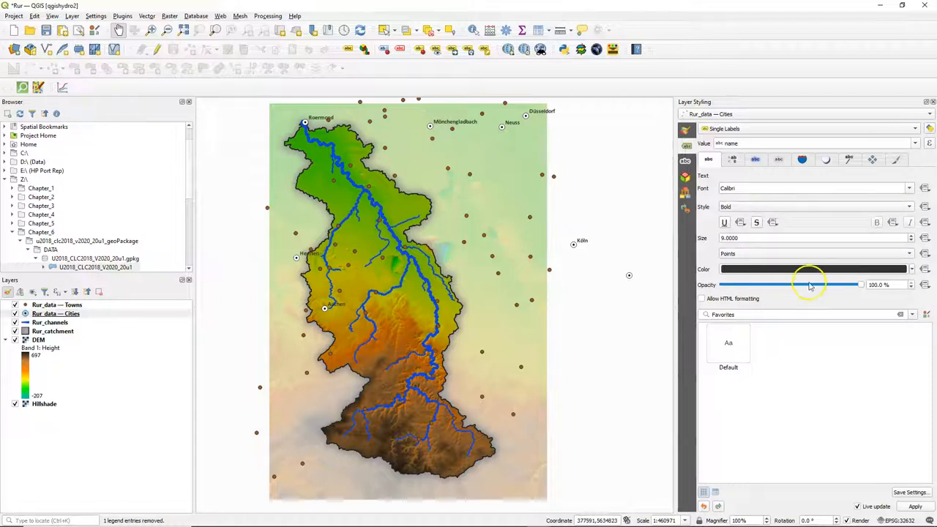
click(756, 159)
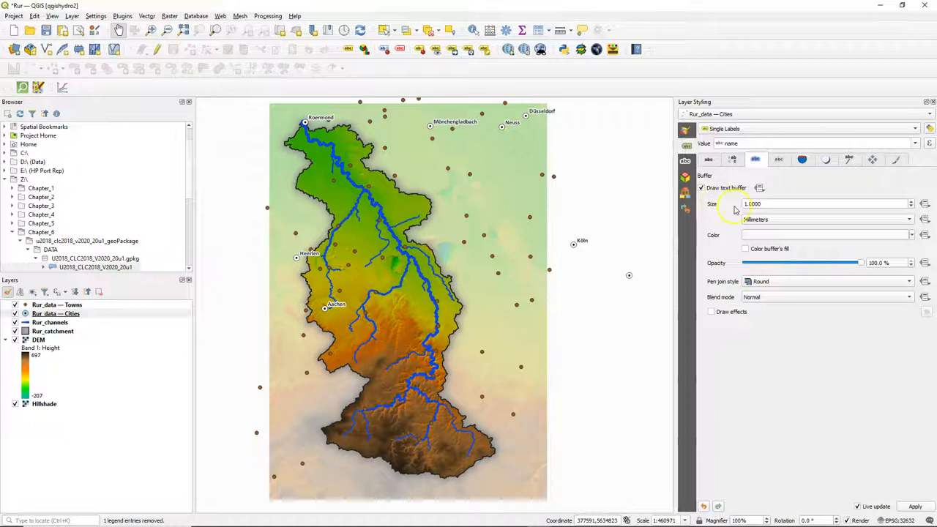
Step: Draw a gray text buffer around city labels with Soft light blend mode
click(826, 234)
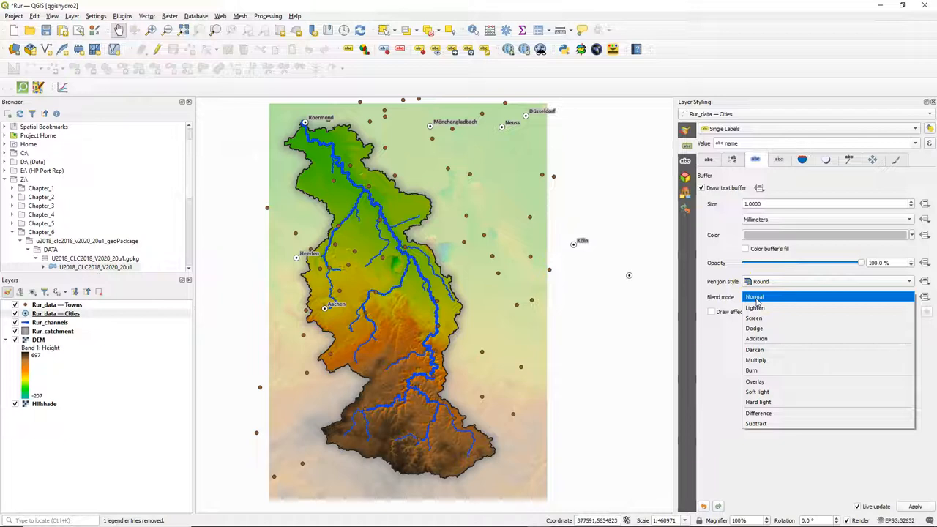
click(757, 392)
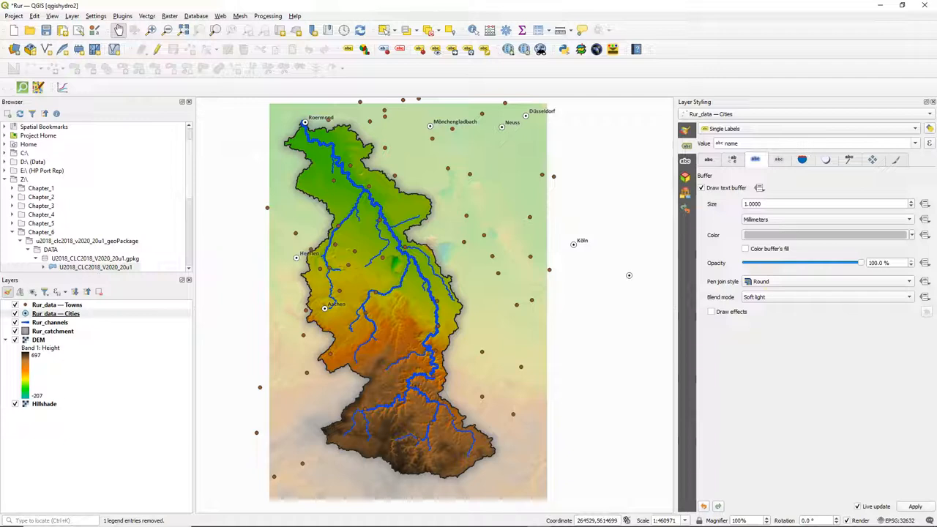
mouse_move(398, 167)
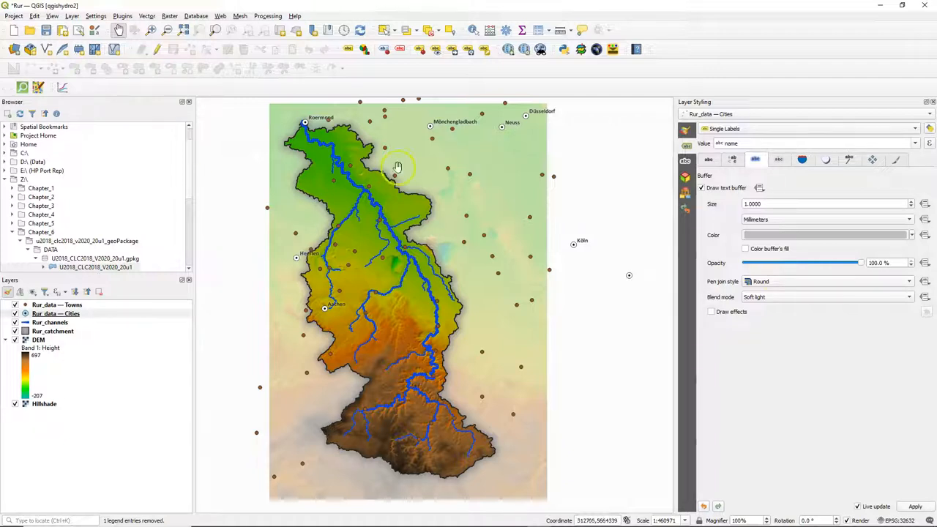
click(803, 159)
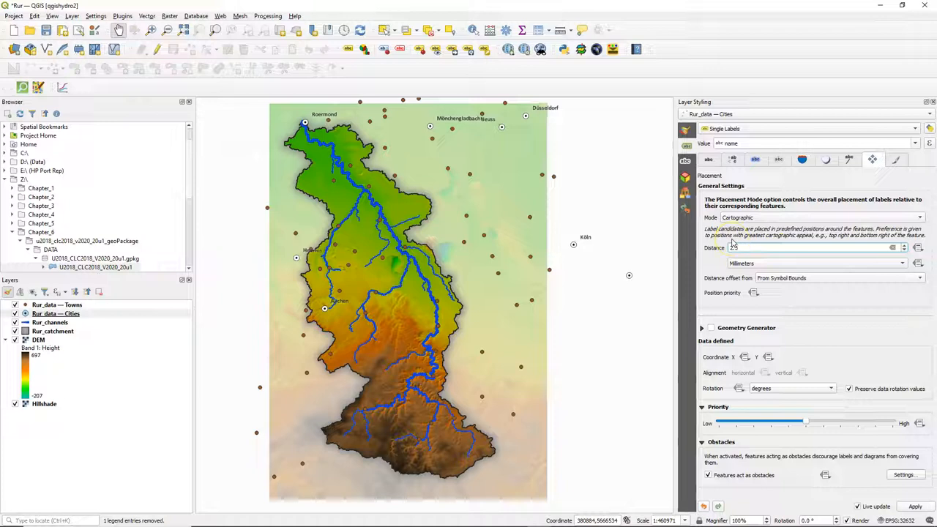
Step: Select the Rur_data — Towns layer in the Layers panel for styling
click(57, 305)
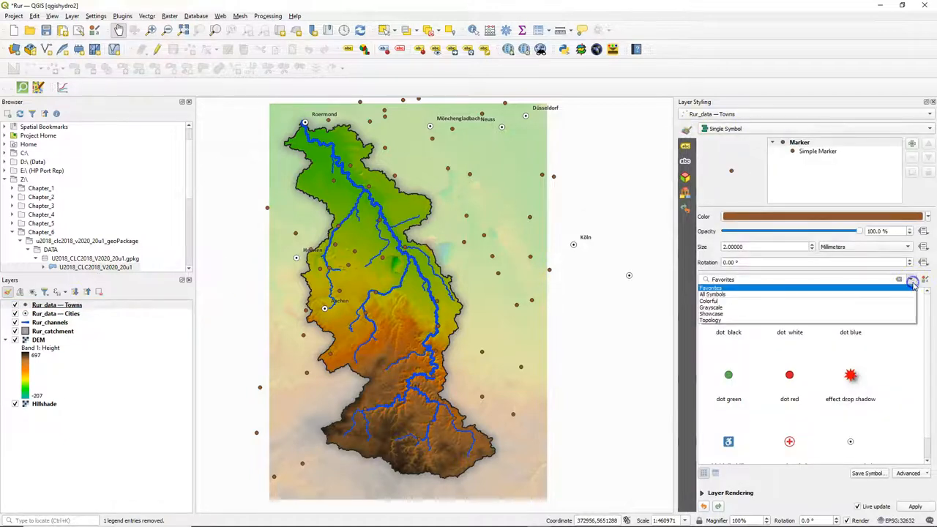
Step: Apply a topo settlement symbol from All Symbols to the Towns points
click(712, 292)
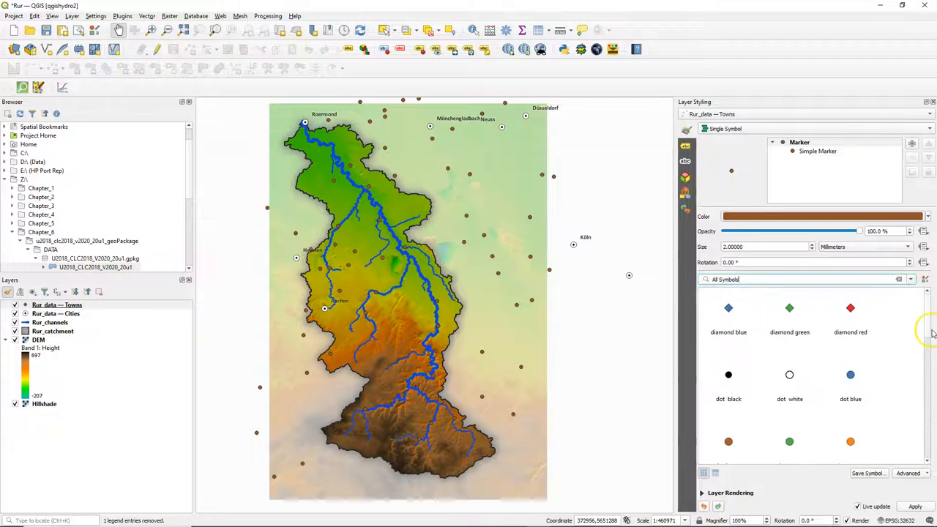
scroll(down, 3)
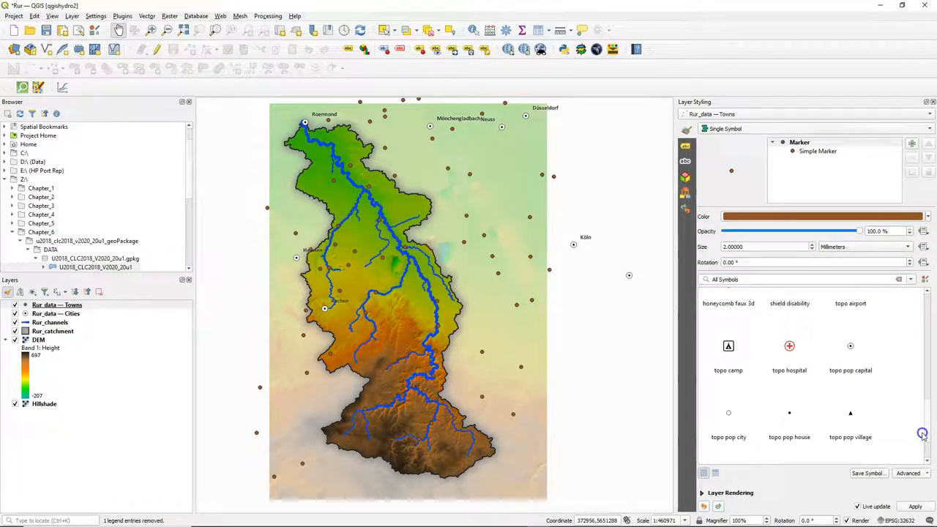
click(729, 412)
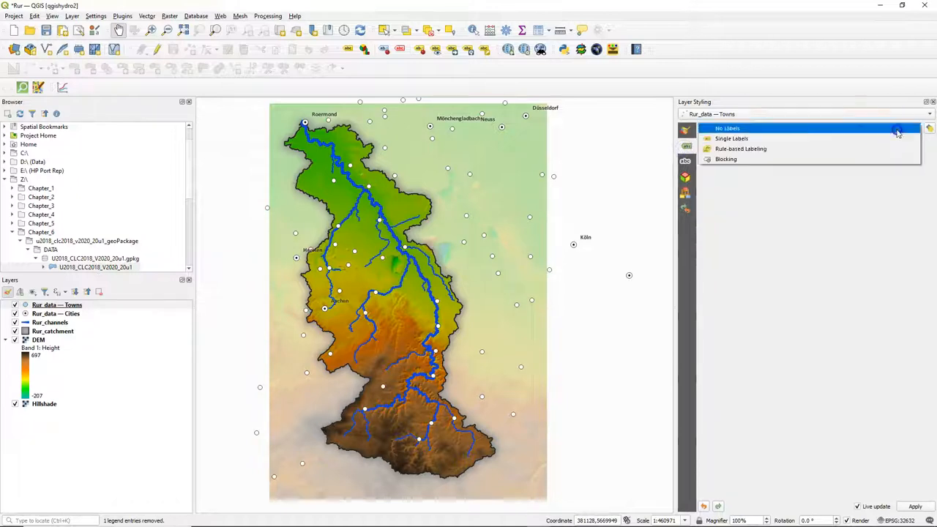
Step: Label towns with Single Labels from the 'name' field in Calibri
click(732, 138)
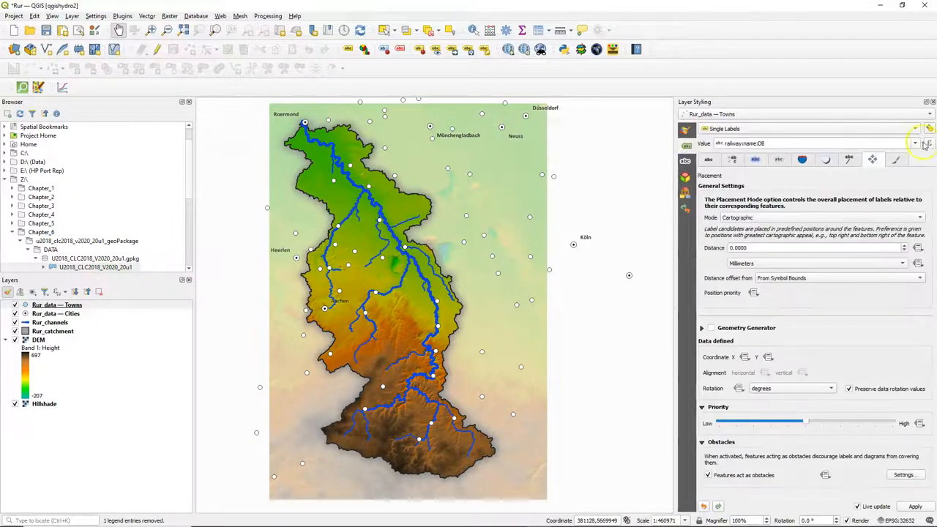
click(913, 143)
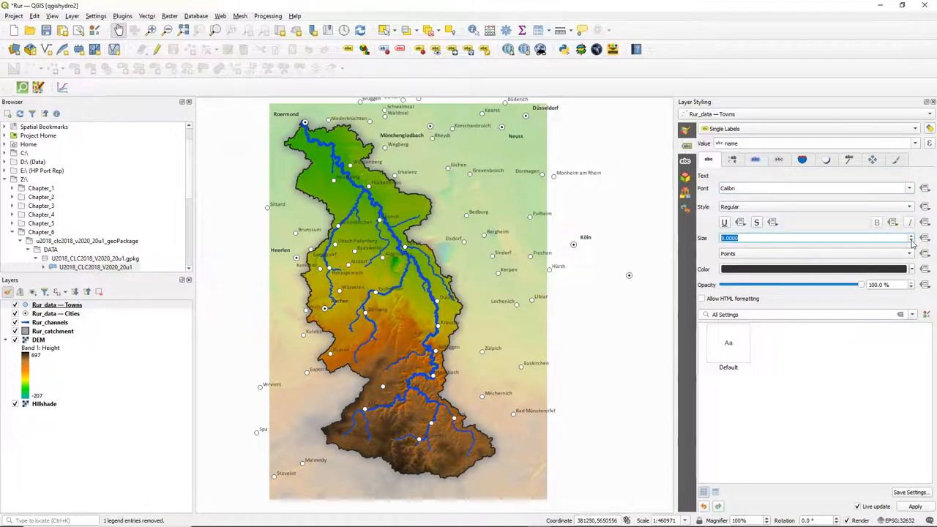
click(756, 160)
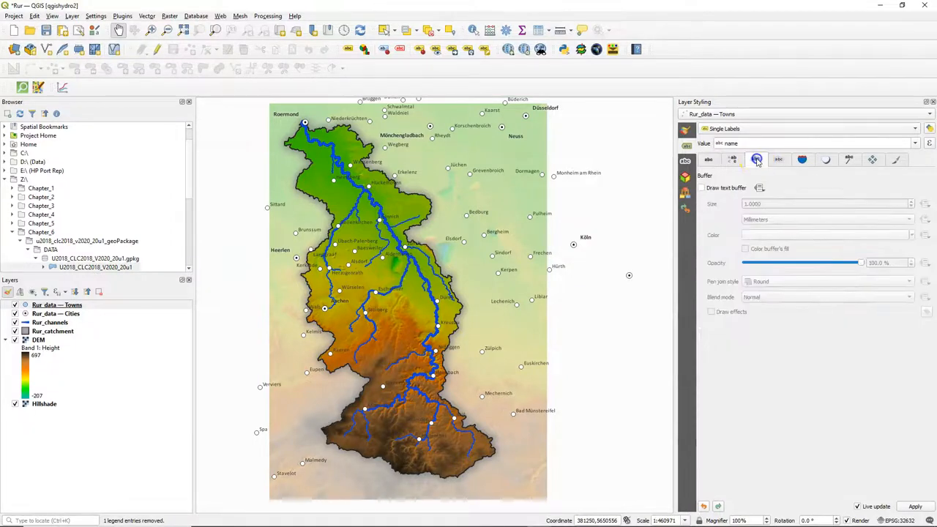
Step: Enable a gray text buffer on town labels with Soft light blend mode
click(704, 187)
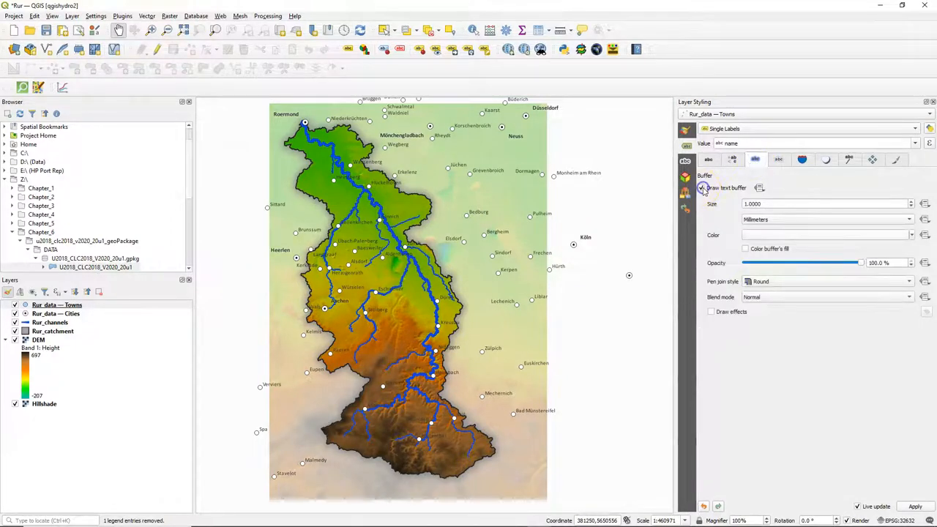
click(703, 187)
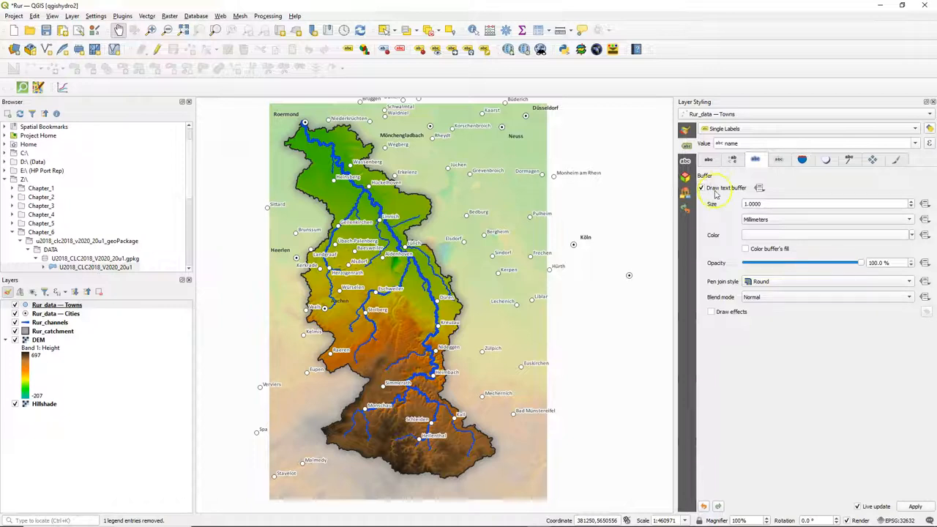
click(826, 234)
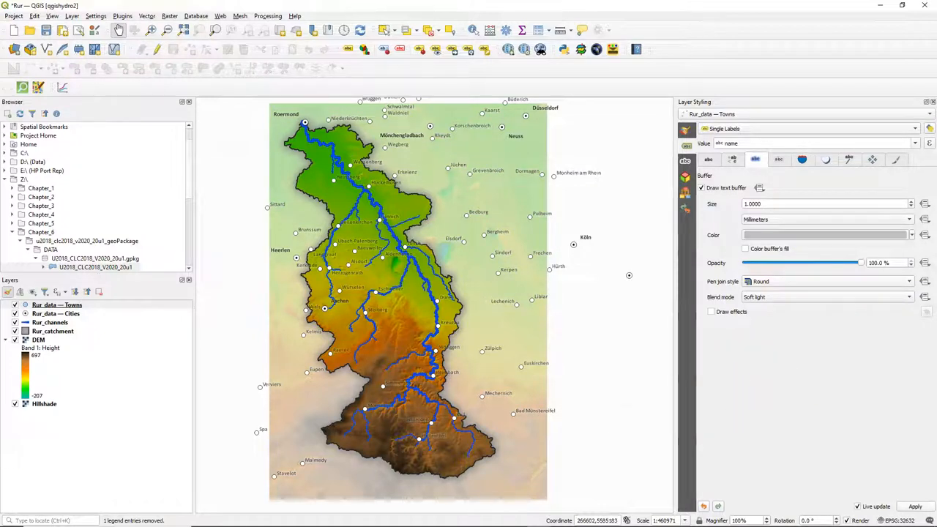
click(870, 158)
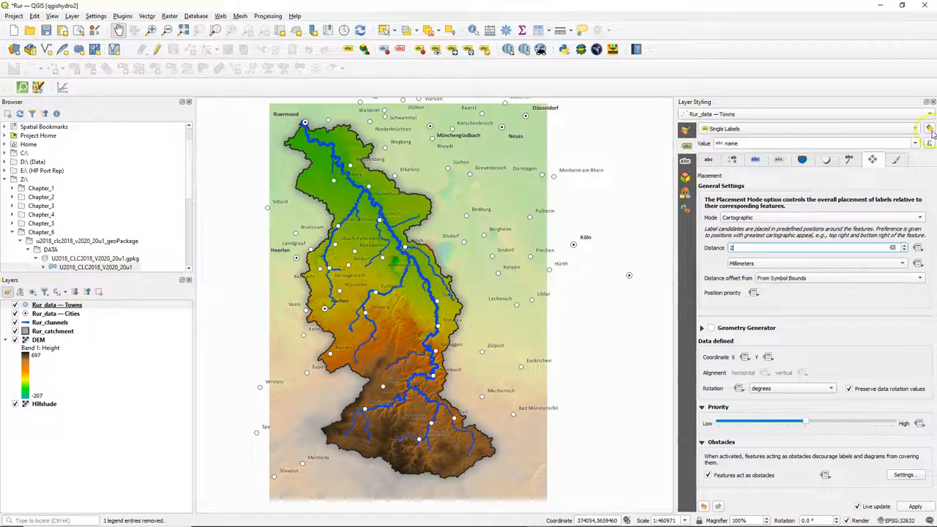
Step: Toggle Allow truncated labels in the labelling engine settings, then review them for the Cities layer
click(930, 129)
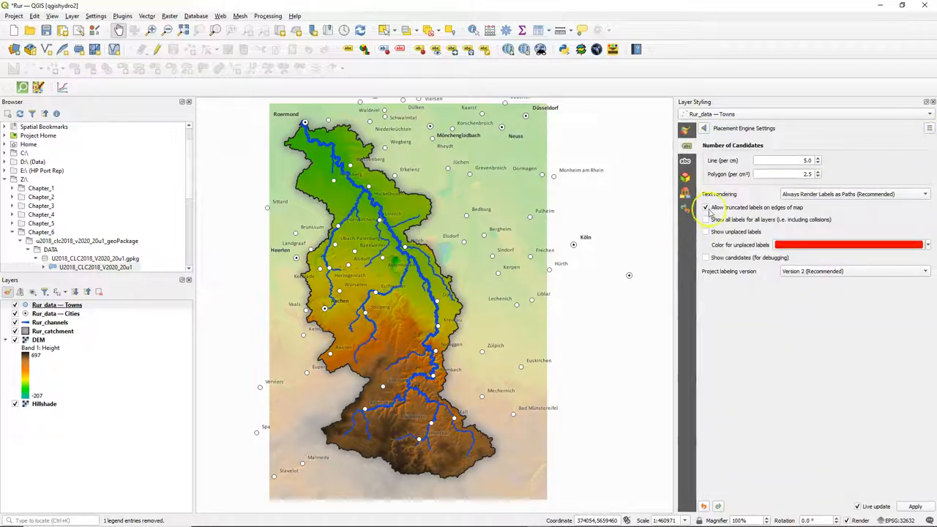
click(706, 208)
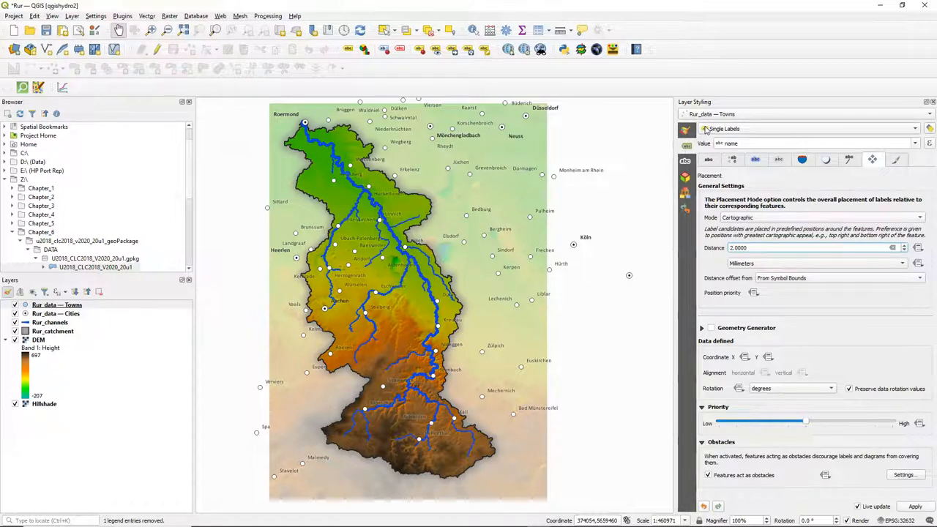
click(56, 314)
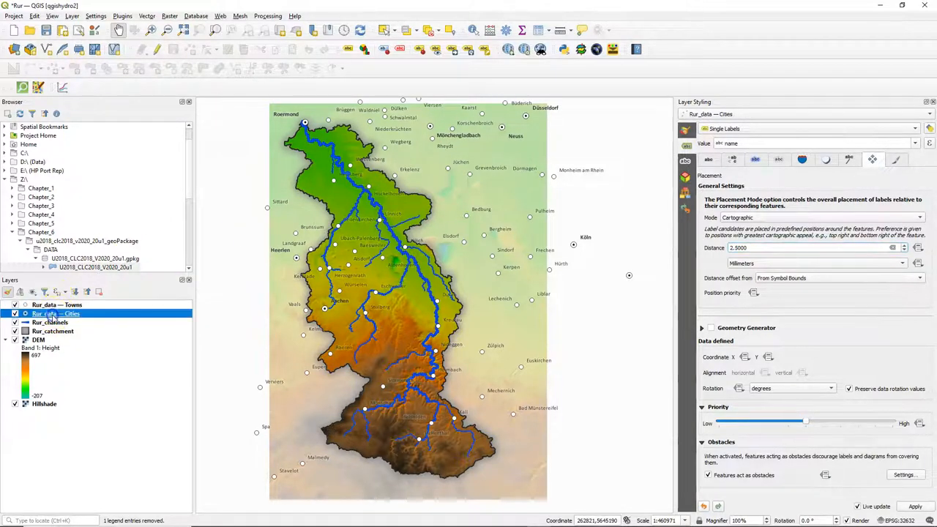
click(928, 129)
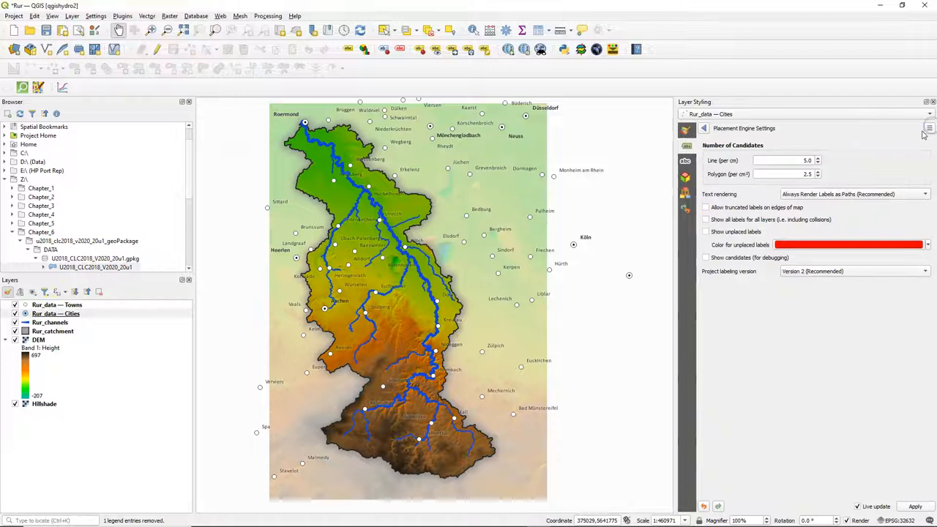